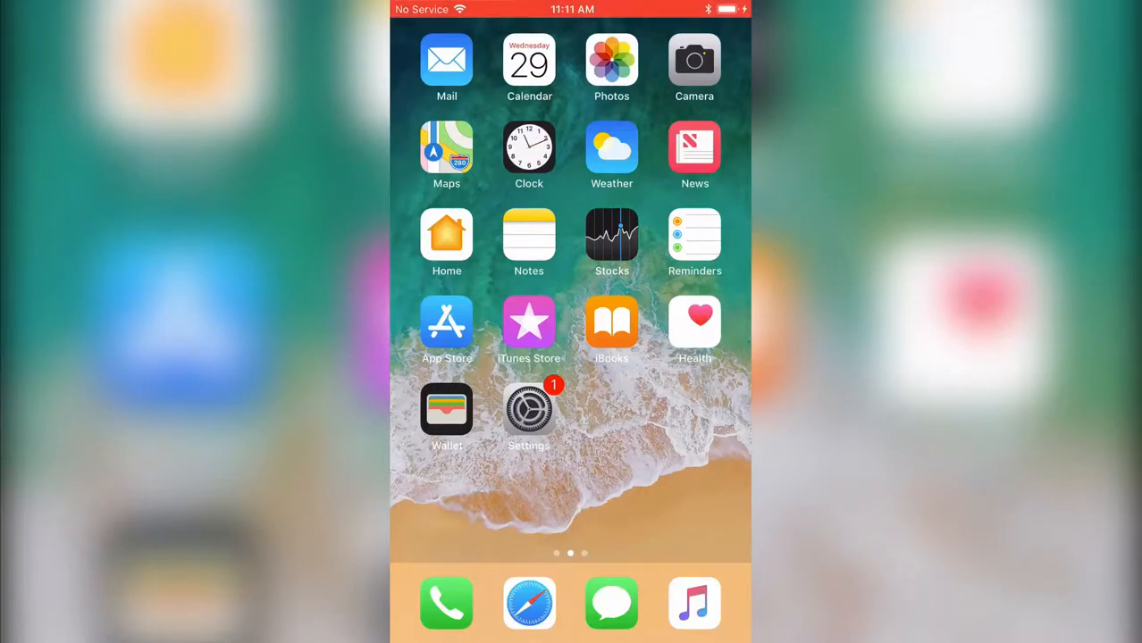
# Reach General > Background App Refresh, showing every app's refresh switched on.
pyautogui.click(529, 409)
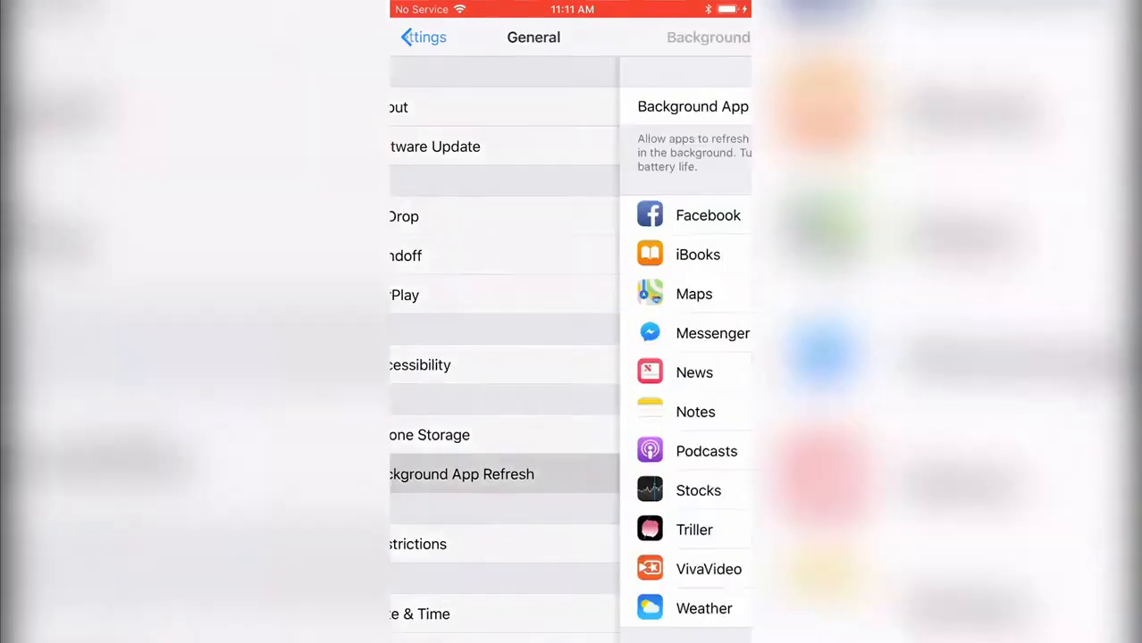
pyautogui.click(461, 475)
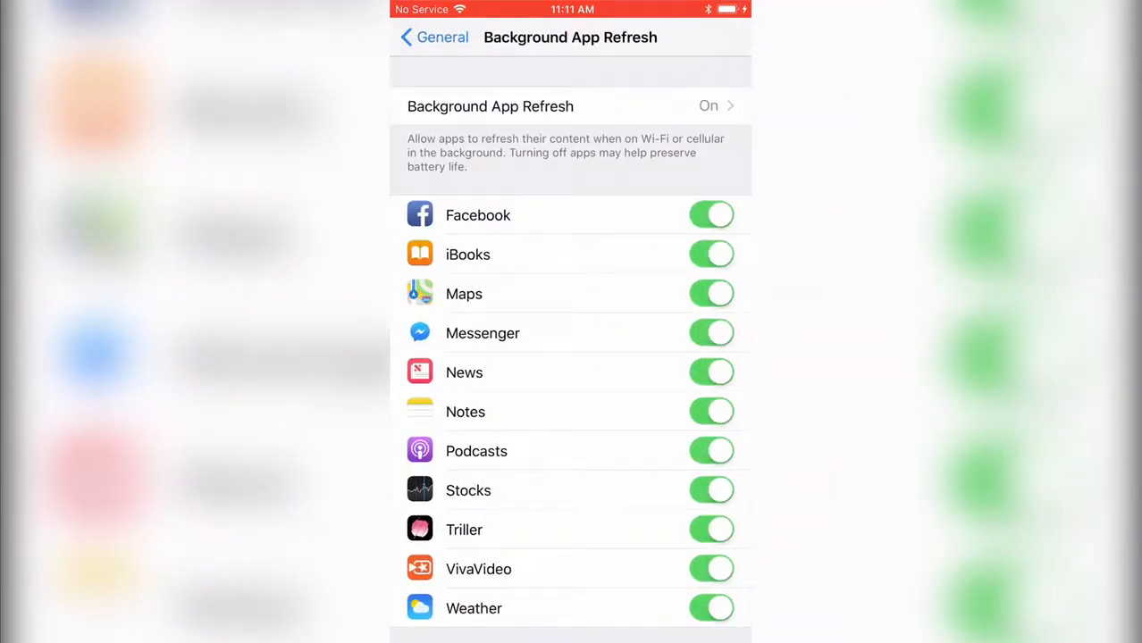
# Change the top Background App Refresh option from On to Wi-Fi only.
pyautogui.click(708, 106)
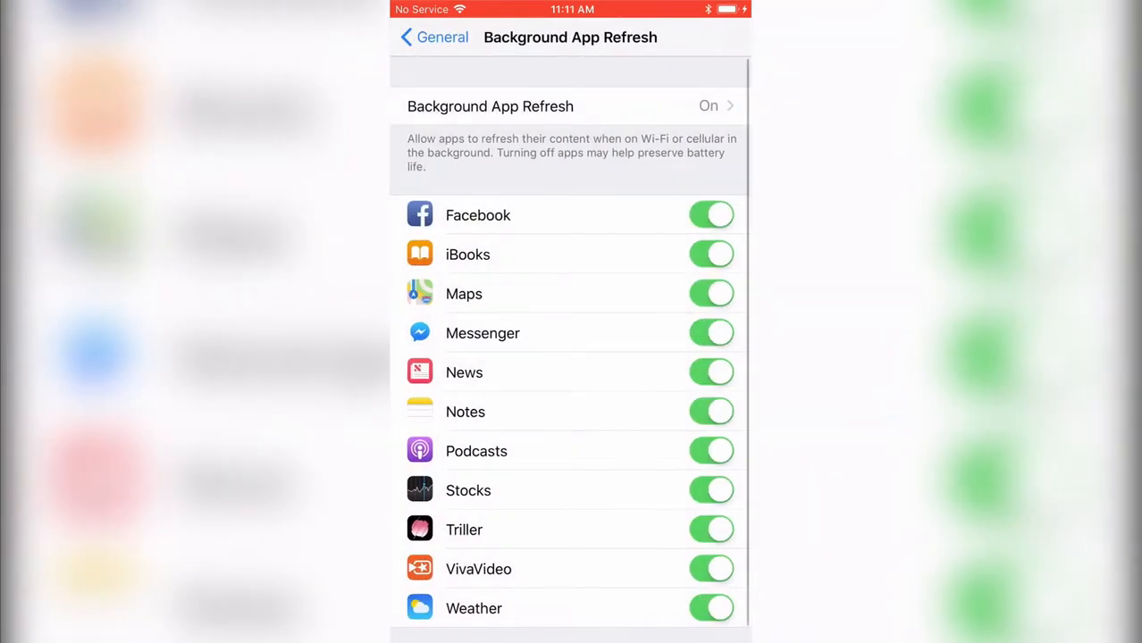
pyautogui.scroll(-3)
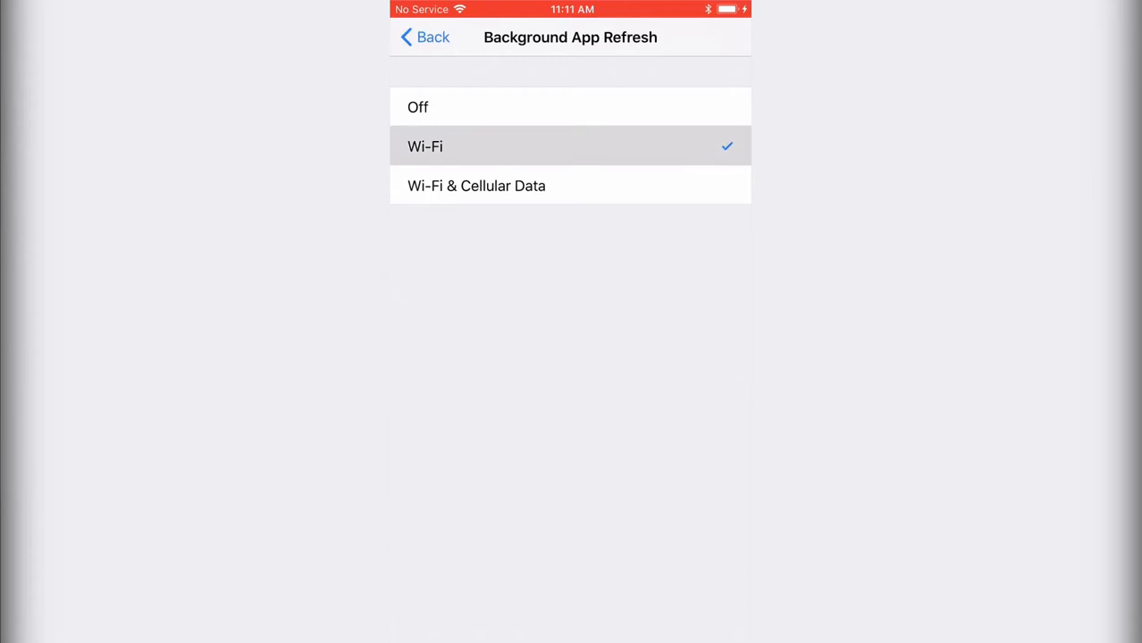
pyautogui.click(426, 36)
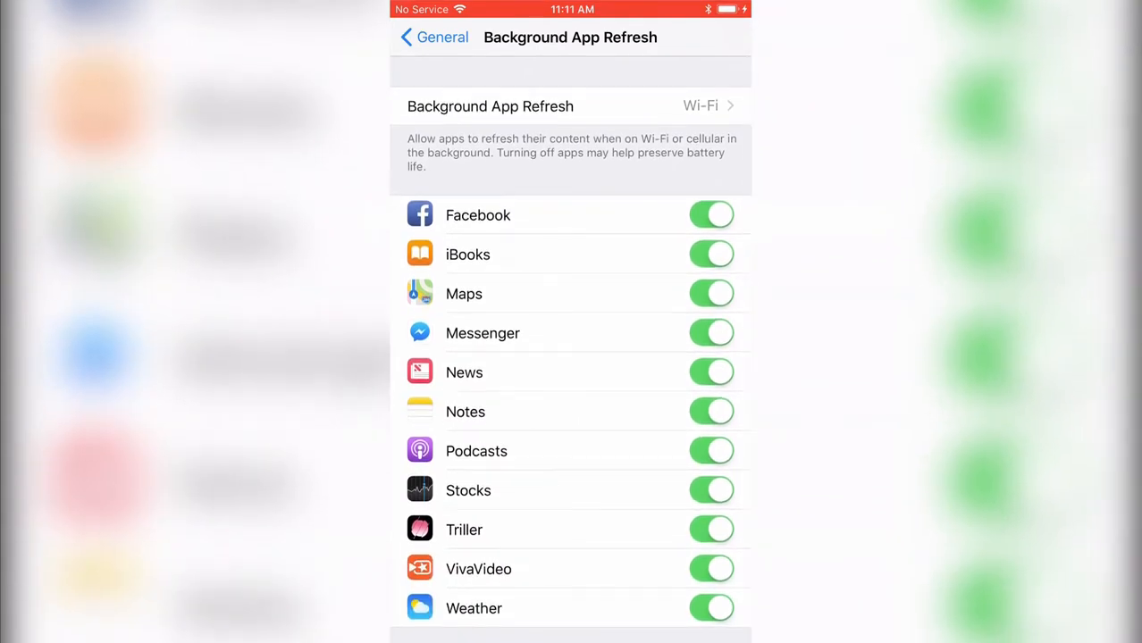
# Turn off background refresh for Stocks, Podcasts, News and iBooks, leaving other apps on.
pyautogui.click(711, 254)
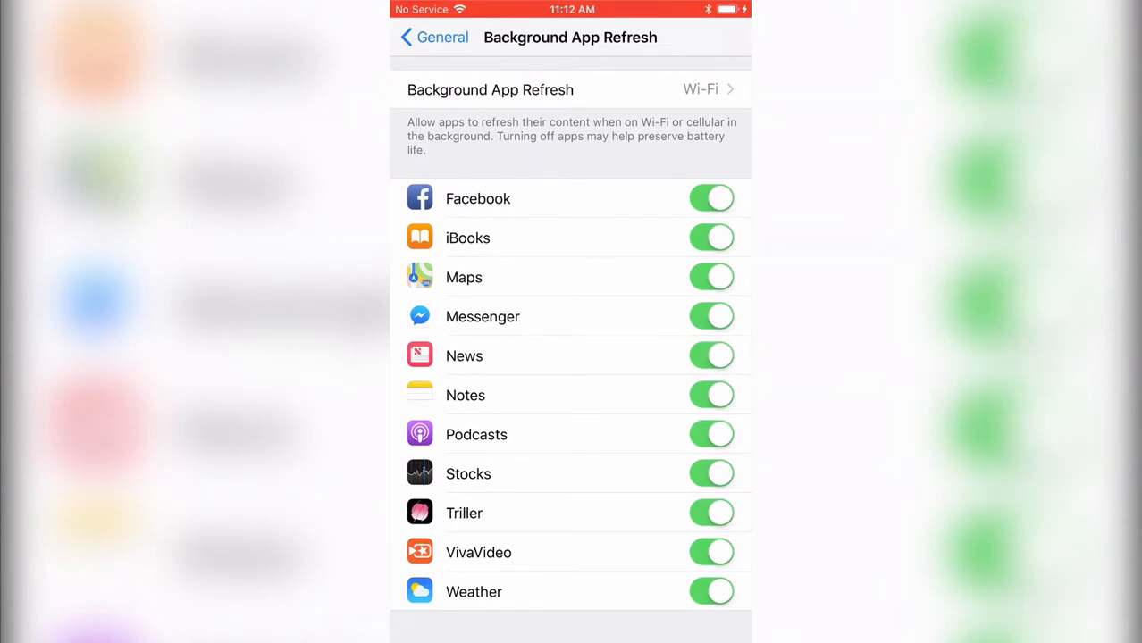
pyautogui.click(711, 474)
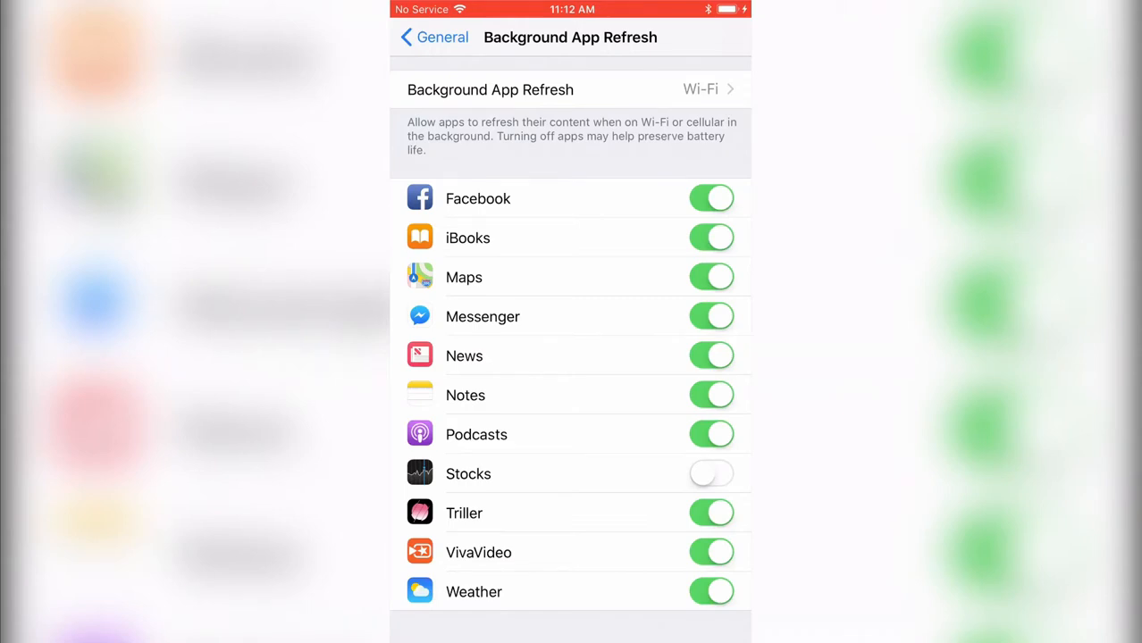
pyautogui.click(712, 435)
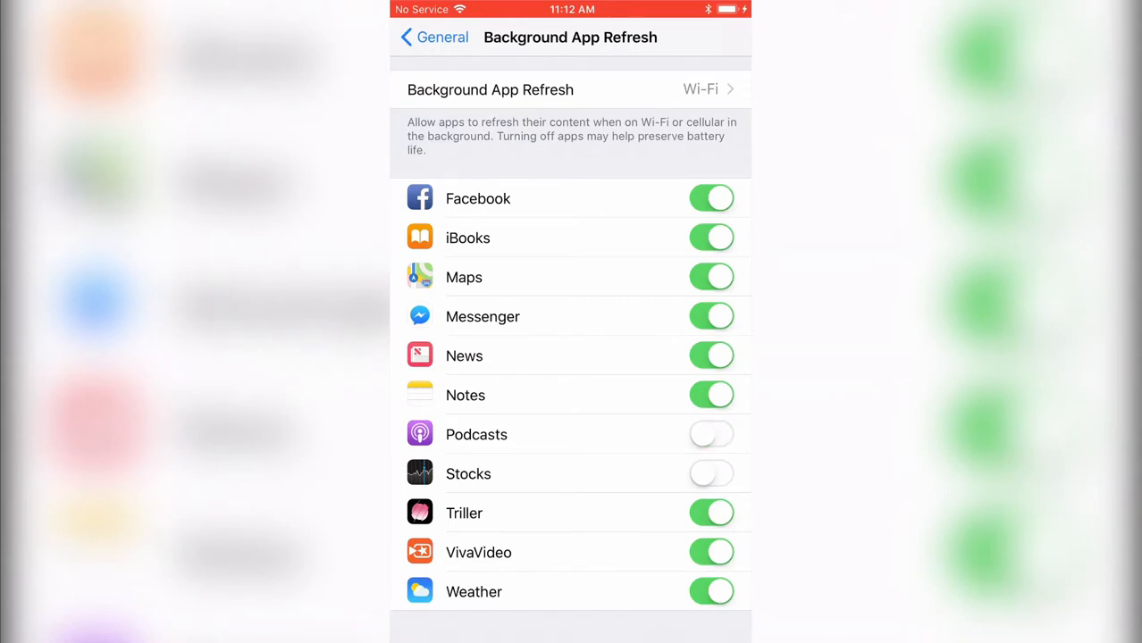
pyautogui.click(711, 356)
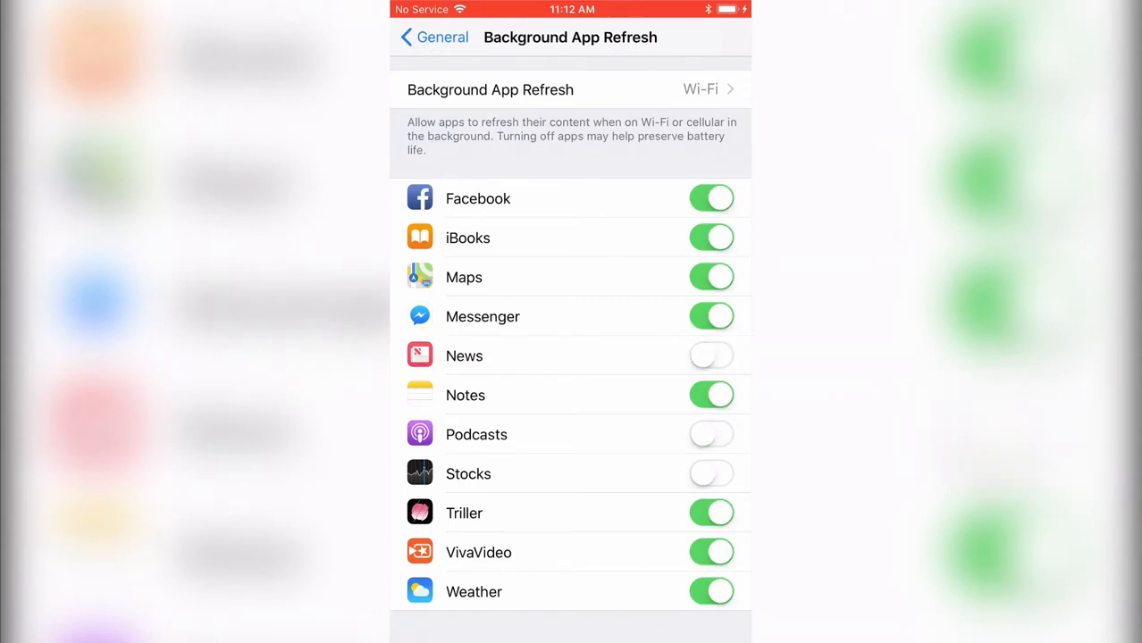
pyautogui.click(711, 238)
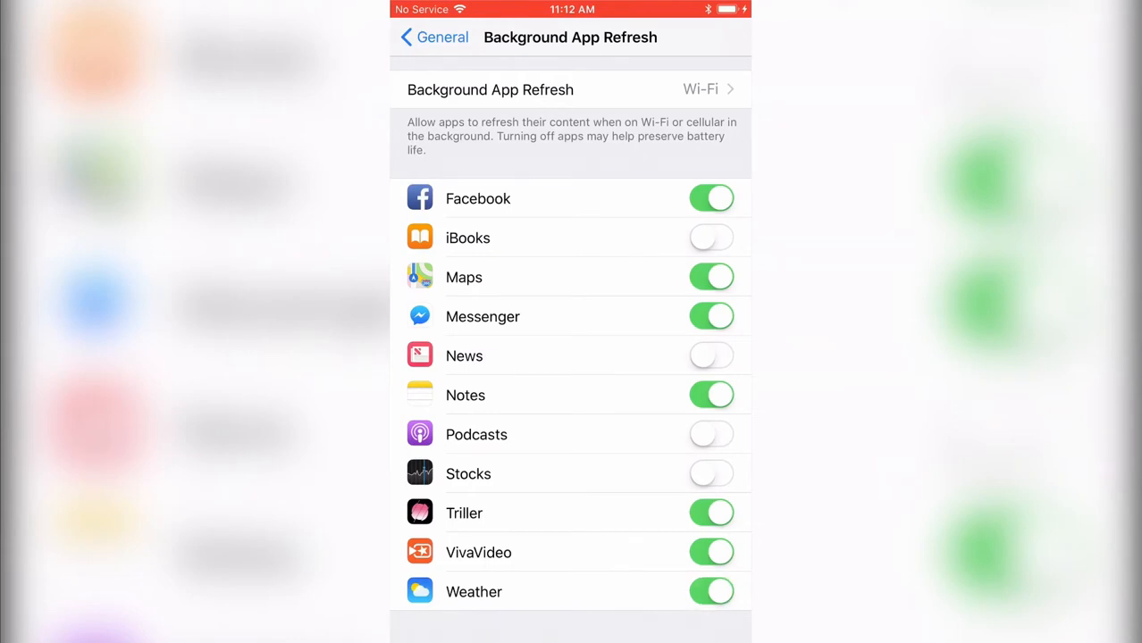
# Go back to General and bring up the app switcher to leave Settings.
pyautogui.click(432, 35)
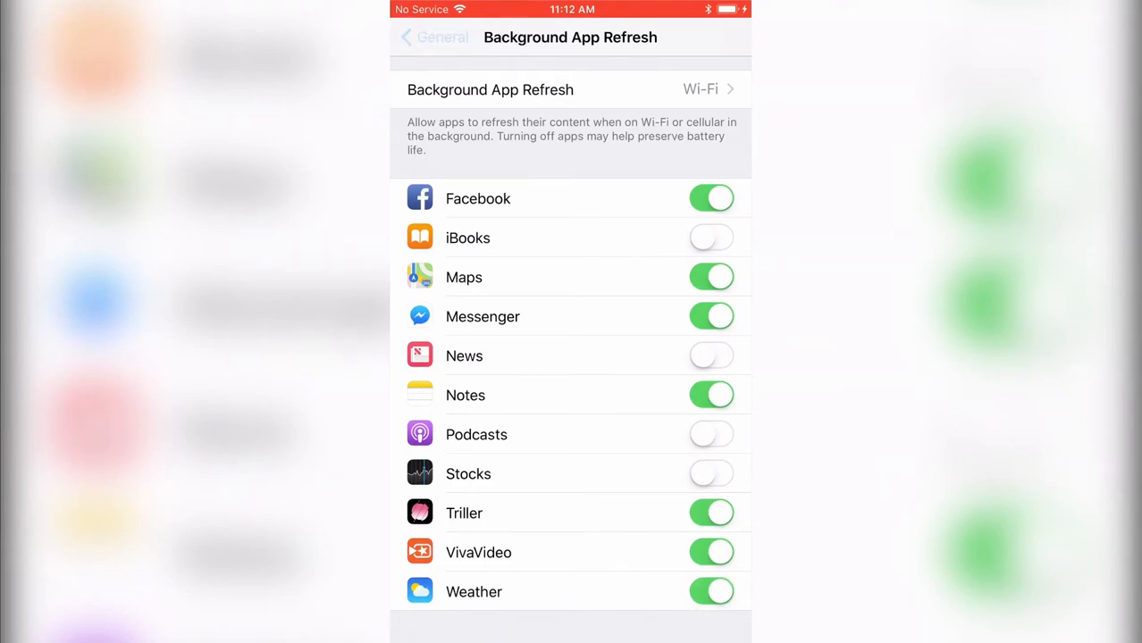
pyautogui.click(433, 35)
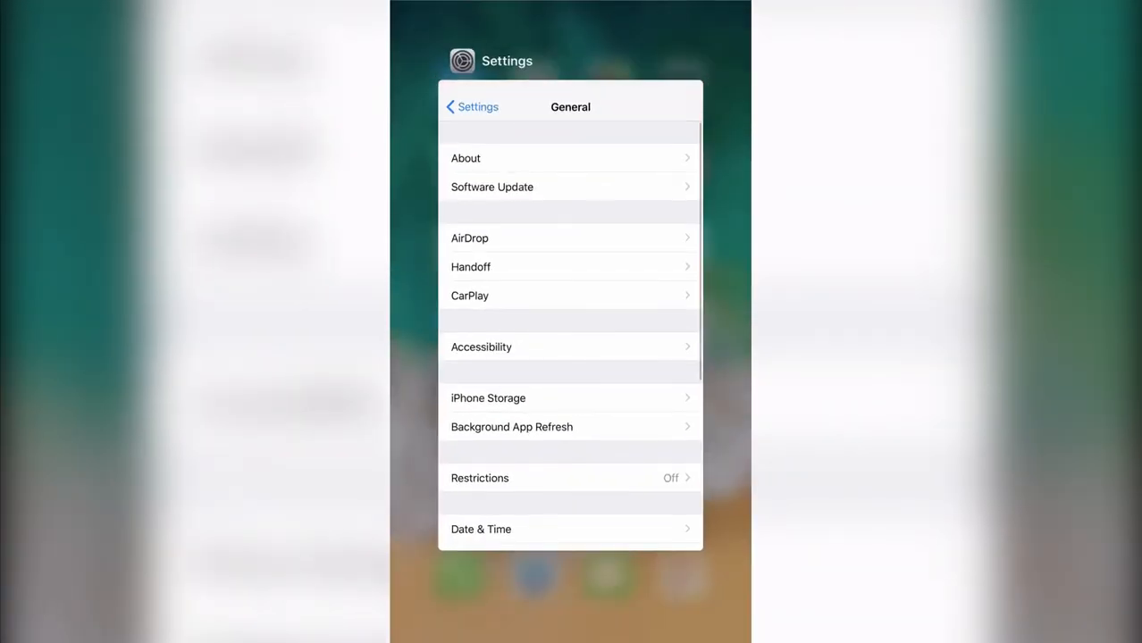